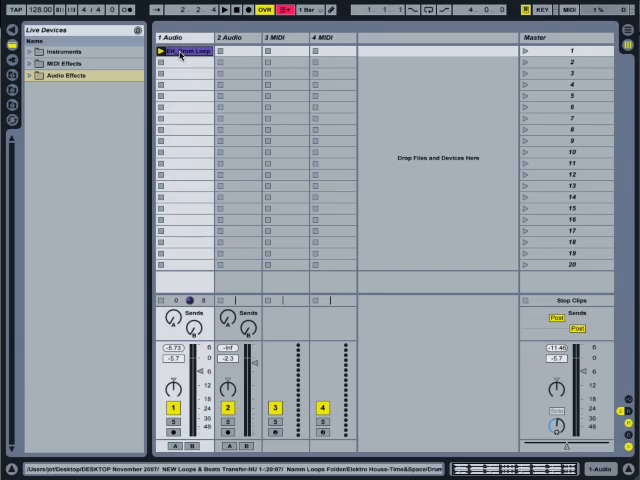
Choose Slice to New MIDI Track from the EH_Drum Loop clip's context menu
right_click(188, 48)
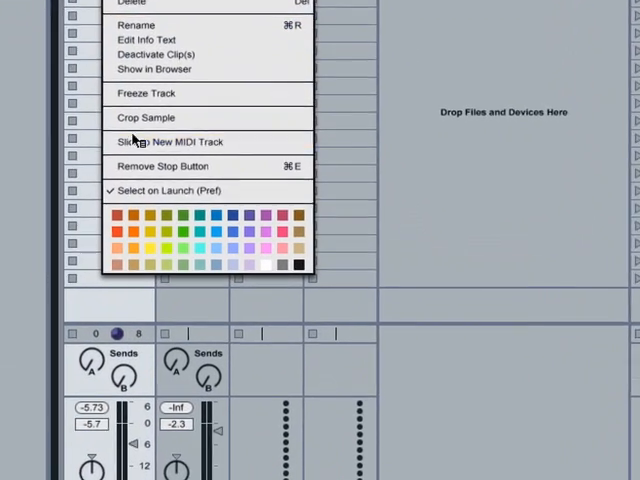
mouse_move(135, 141)
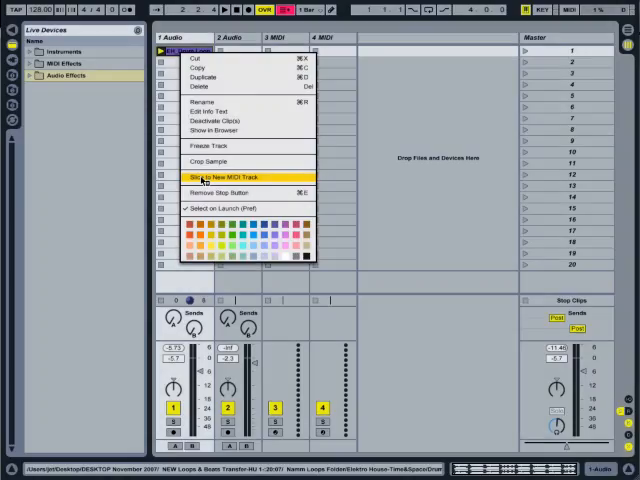
left_click(222, 177)
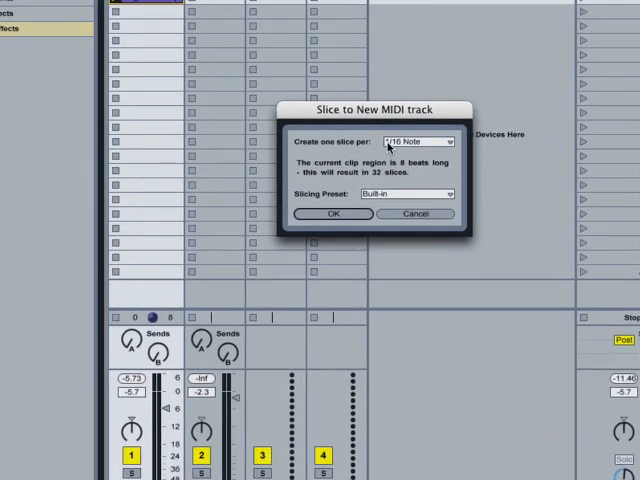
Confirm slicing at 1/16 Note with the Built-in preset, producing 32 slices
left_click(443, 144)
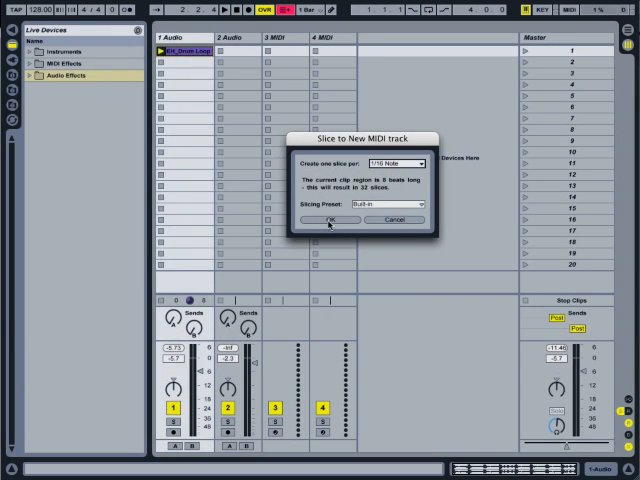
left_click(330, 219)
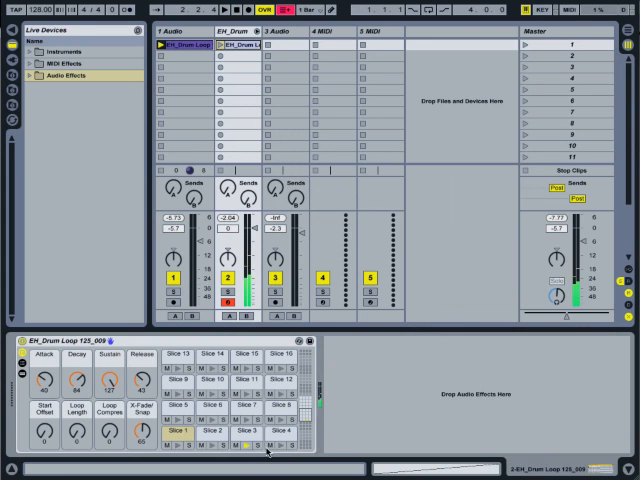
Audition a slice pad in the new EH_Drum track's Drum Rack
left_click(212, 354)
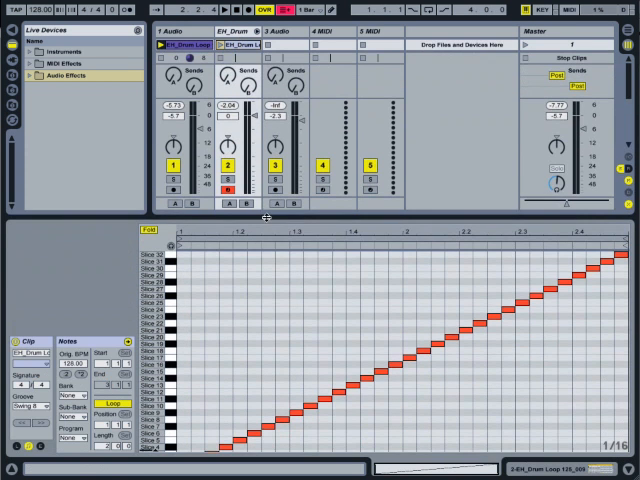
mouse_move(320, 333)
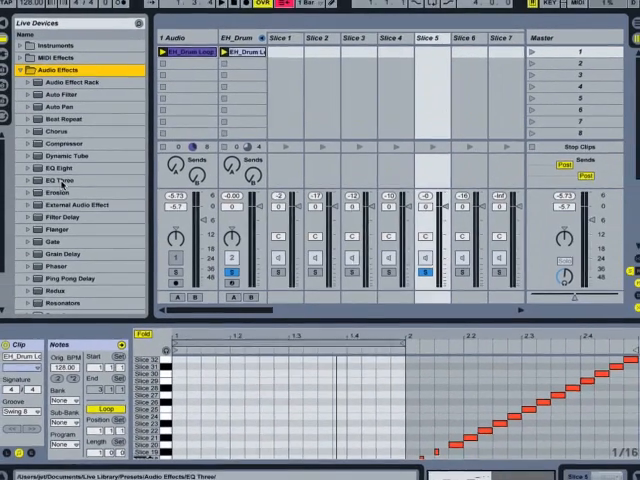
Put Ping Pong Delay on the Slice 5 chain, then view another slice's chain
left_click(75, 278)
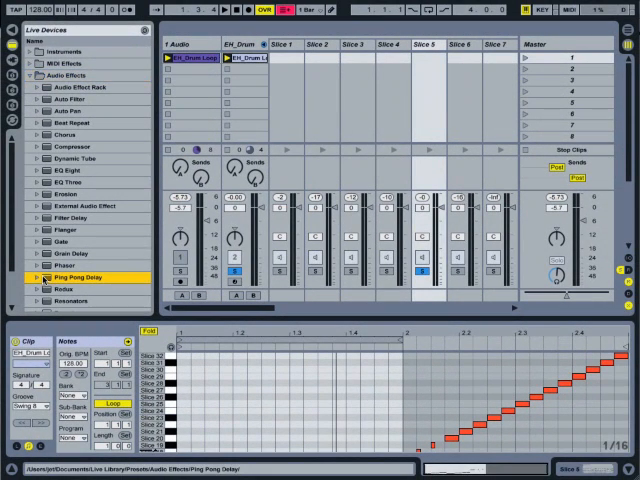
left_click(432, 47)
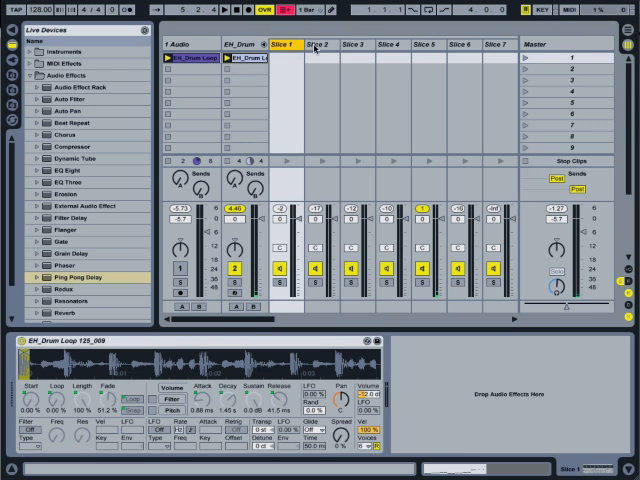
left_click(356, 46)
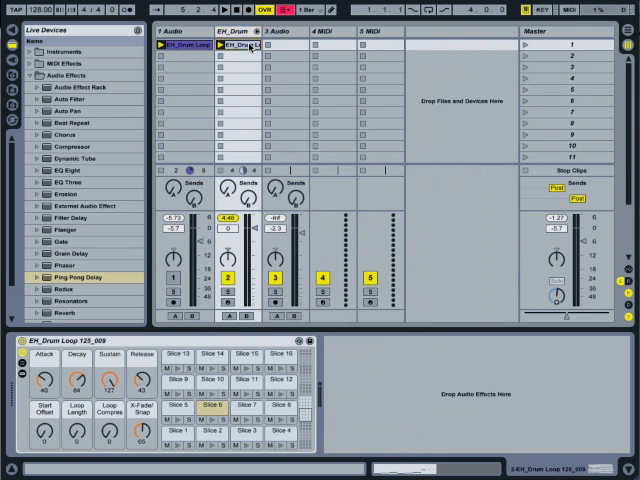
Freeze the EH_Drum track from its header's context menu
left_click(240, 30)
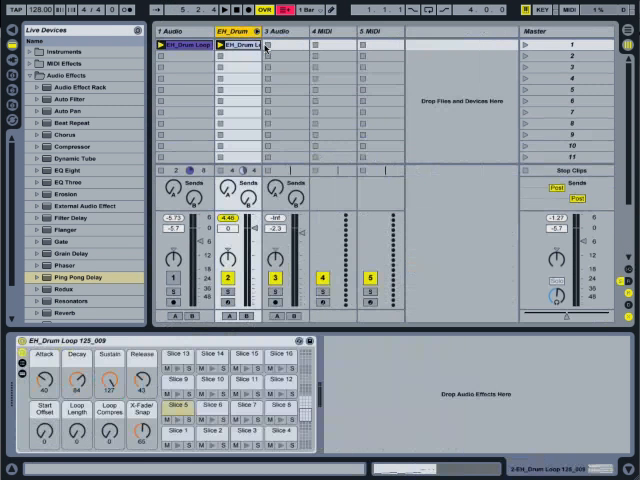
right_click(235, 48)
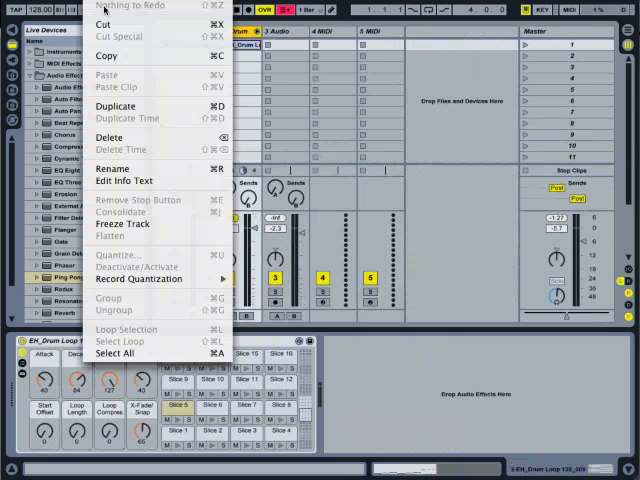
left_click(389, 323)
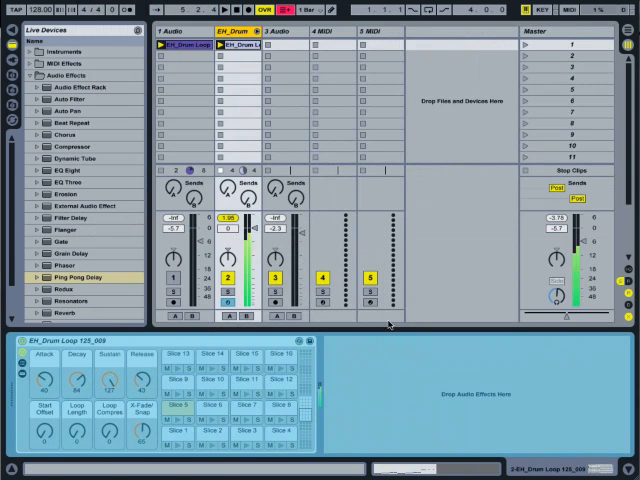